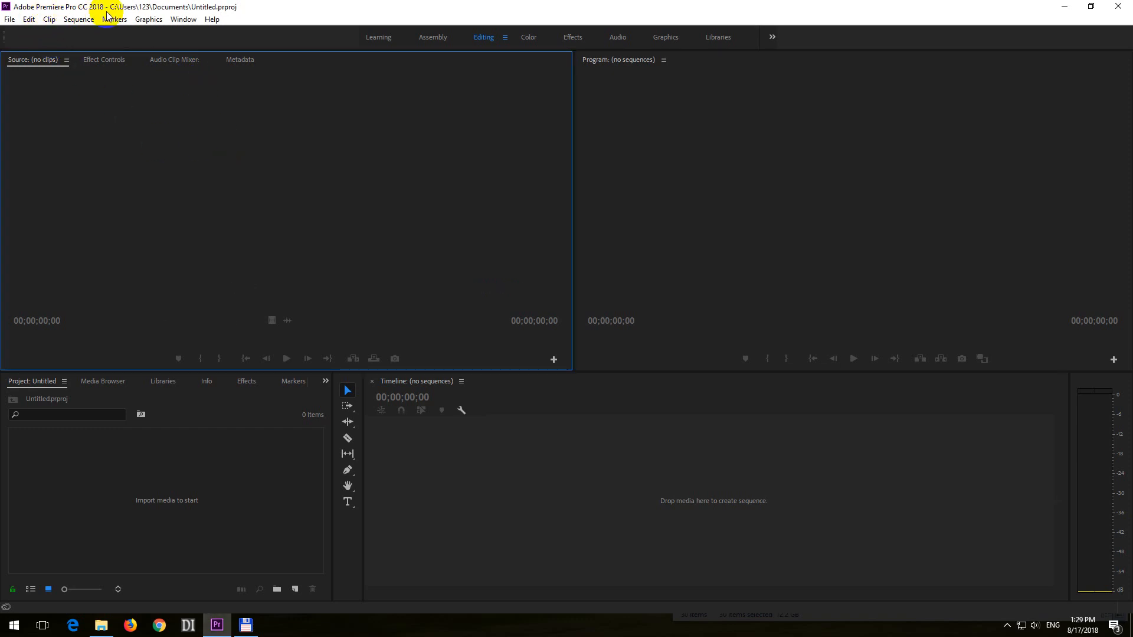
{"action": "mouse_move", "coordinate": [217, 625]}
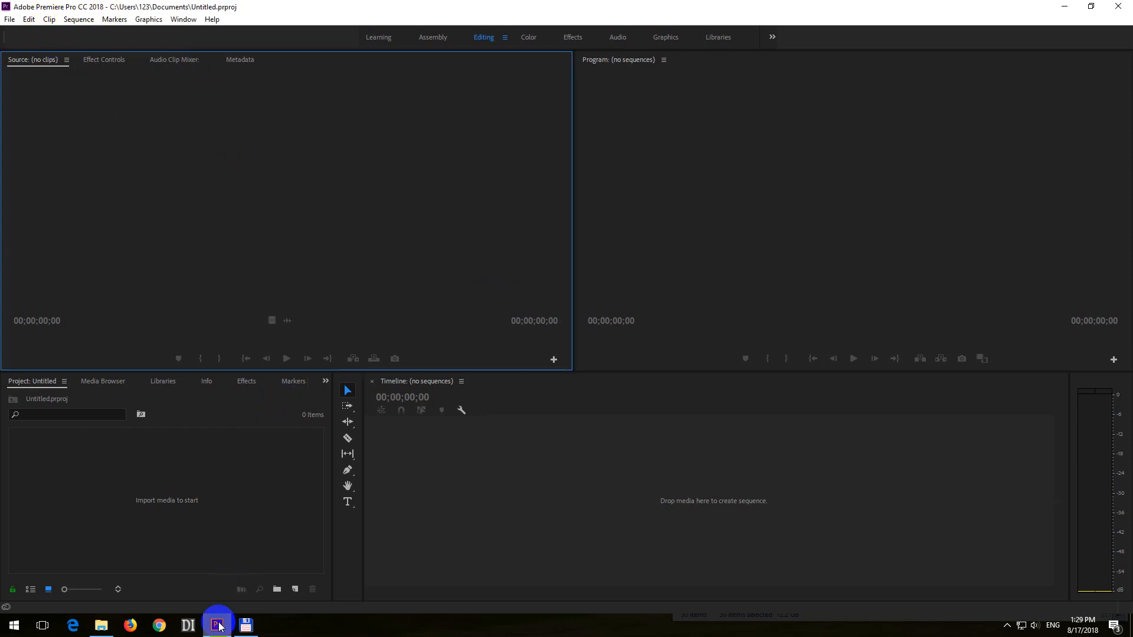
Step: Attempt to import the MP4 clips via File > Import in Premiere and dismiss the failure message
{"action": "left_click", "coordinate": [100, 625]}
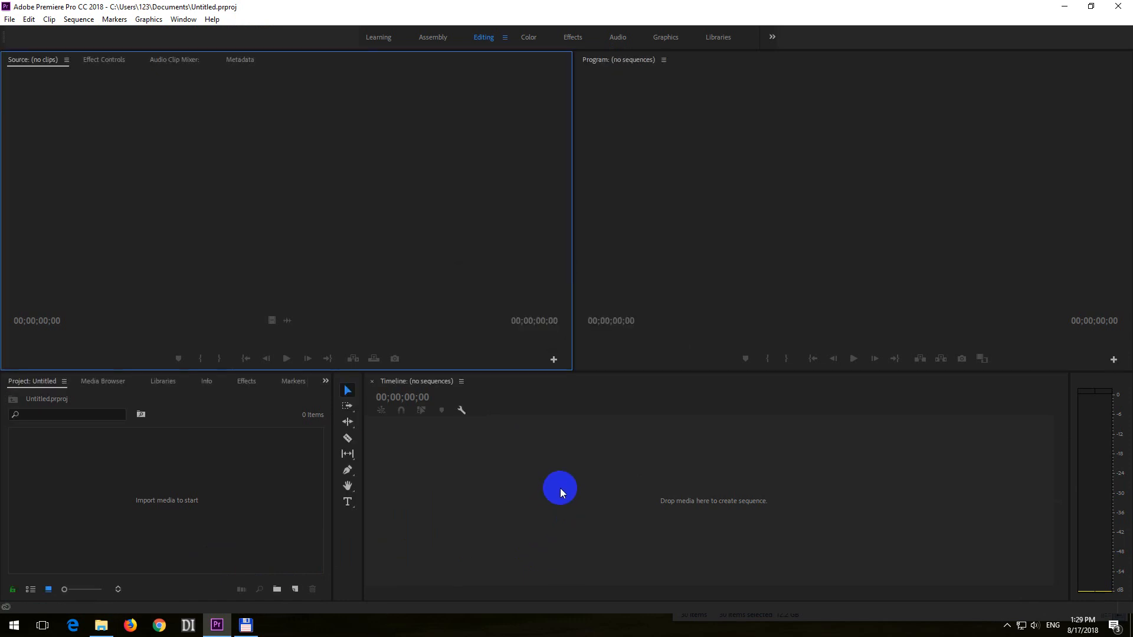
{"action": "mouse_move", "coordinate": [563, 353]}
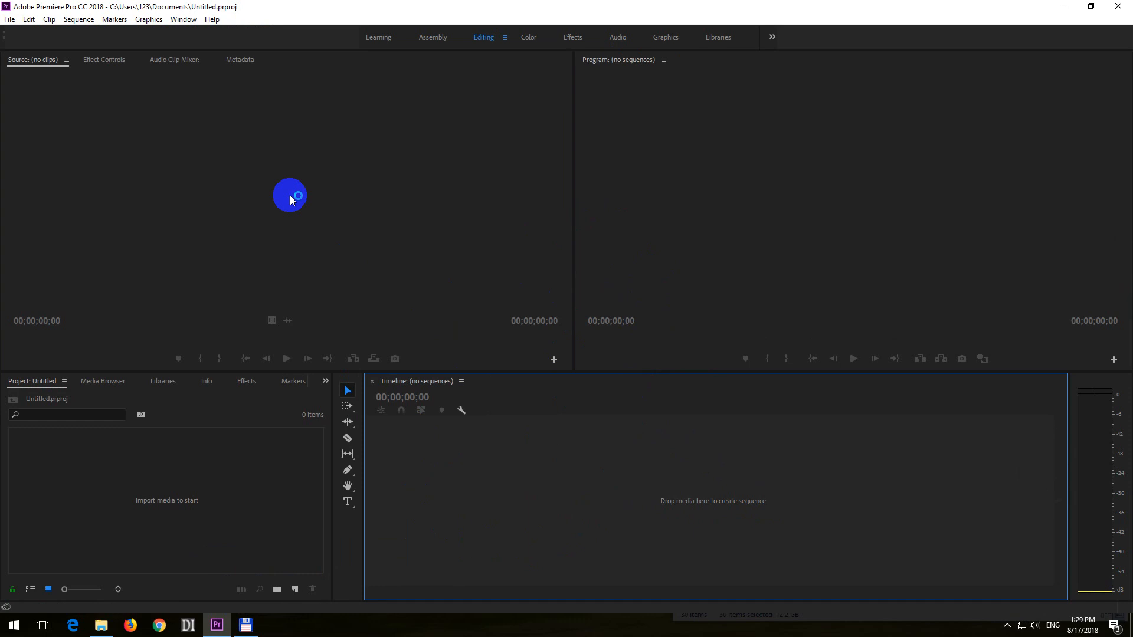
{"action": "left_click", "coordinate": [10, 19]}
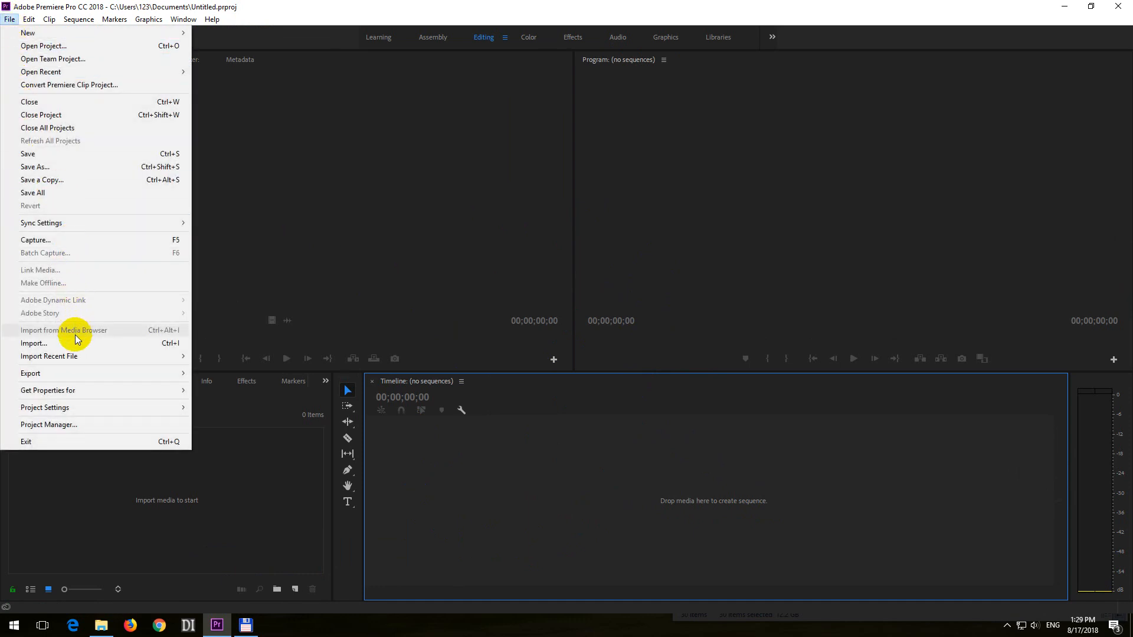
{"action": "mouse_move", "coordinate": [121, 342]}
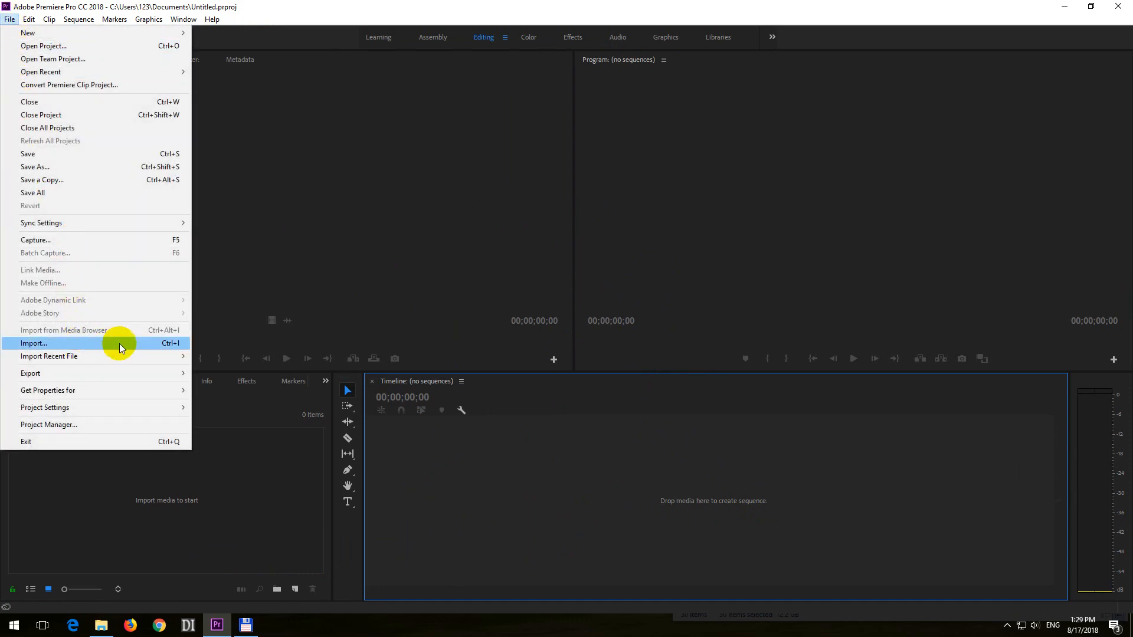
{"action": "left_click", "coordinate": [33, 343]}
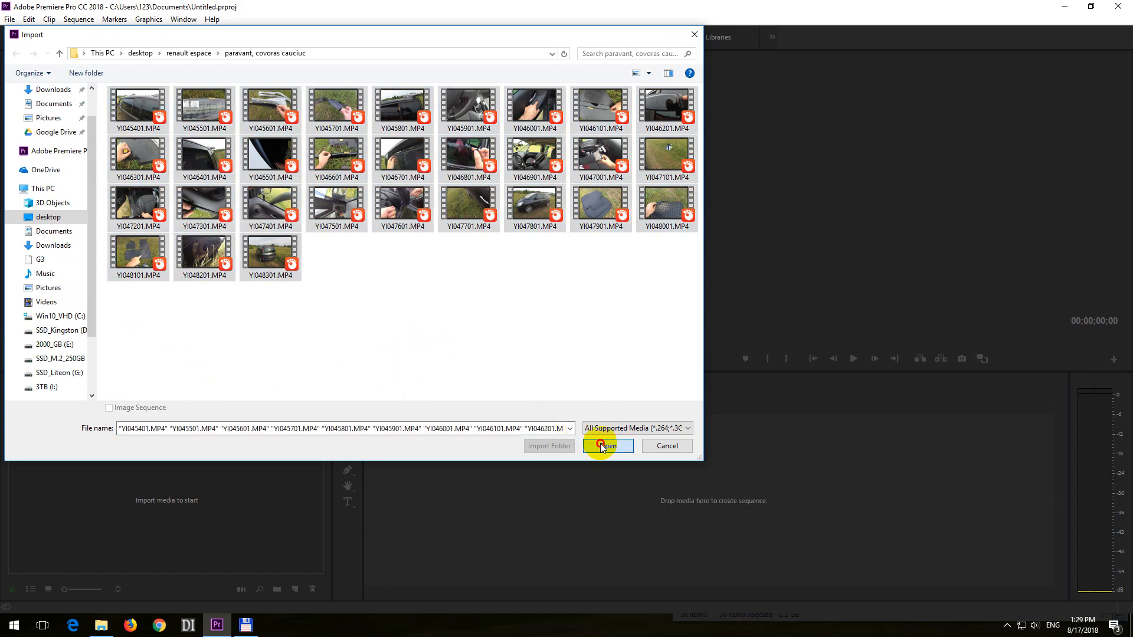
{"action": "left_click", "coordinate": [607, 446]}
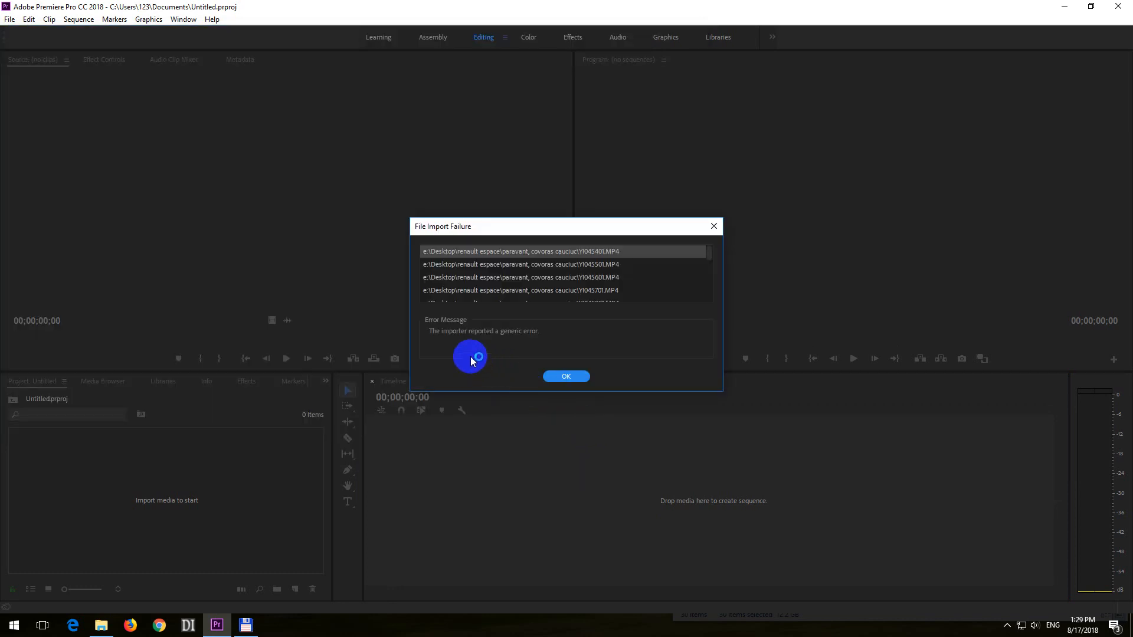
{"action": "mouse_move", "coordinate": [488, 338]}
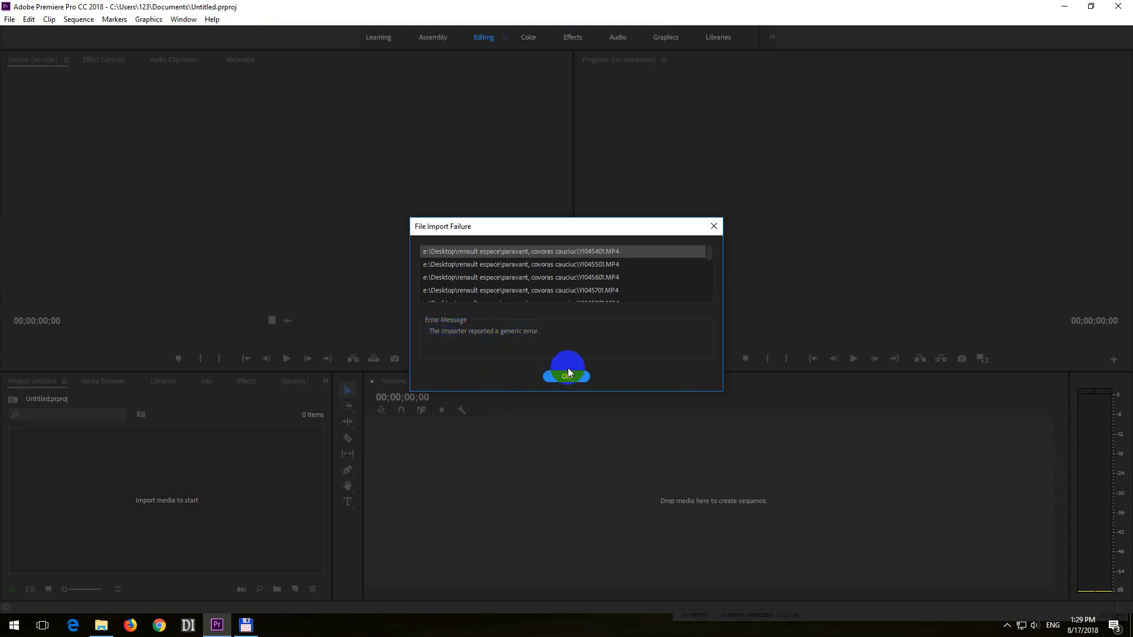
{"action": "left_click", "coordinate": [566, 375]}
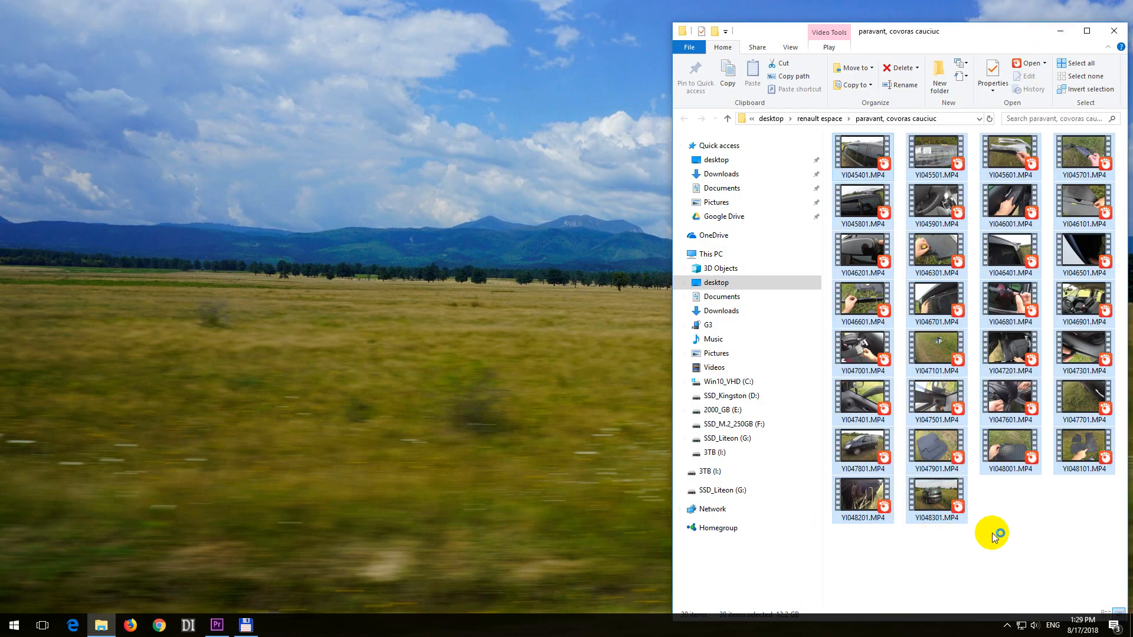
Step: Deselect the MP4 clips in Explorer and bring Total Commander to the front
{"action": "left_click", "coordinate": [1034, 486]}
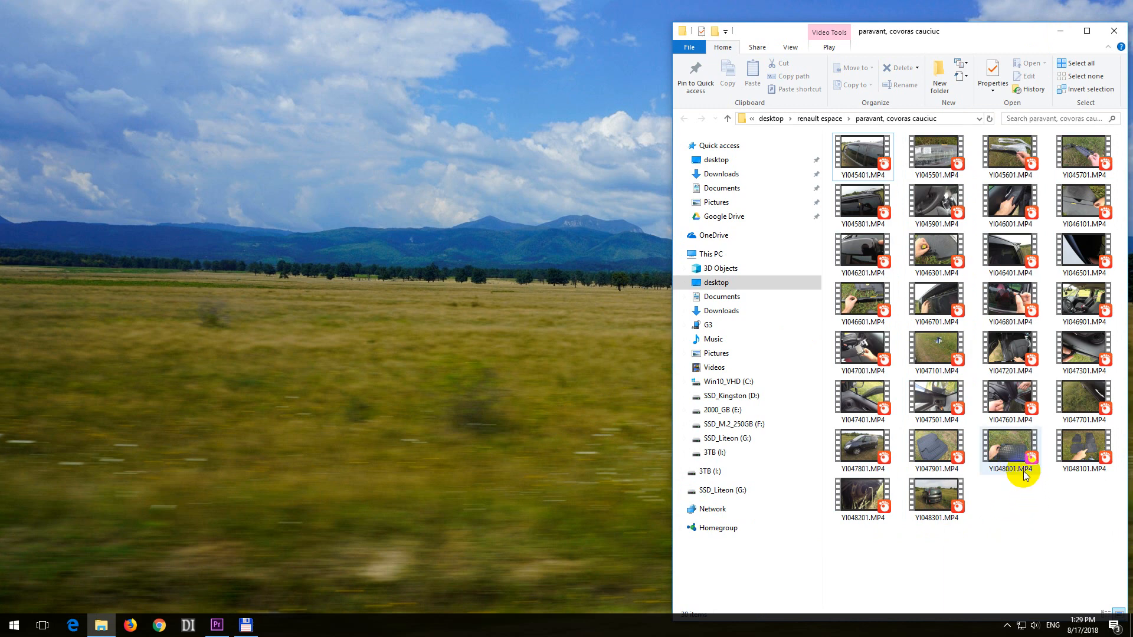
{"action": "mouse_move", "coordinate": [1035, 164]}
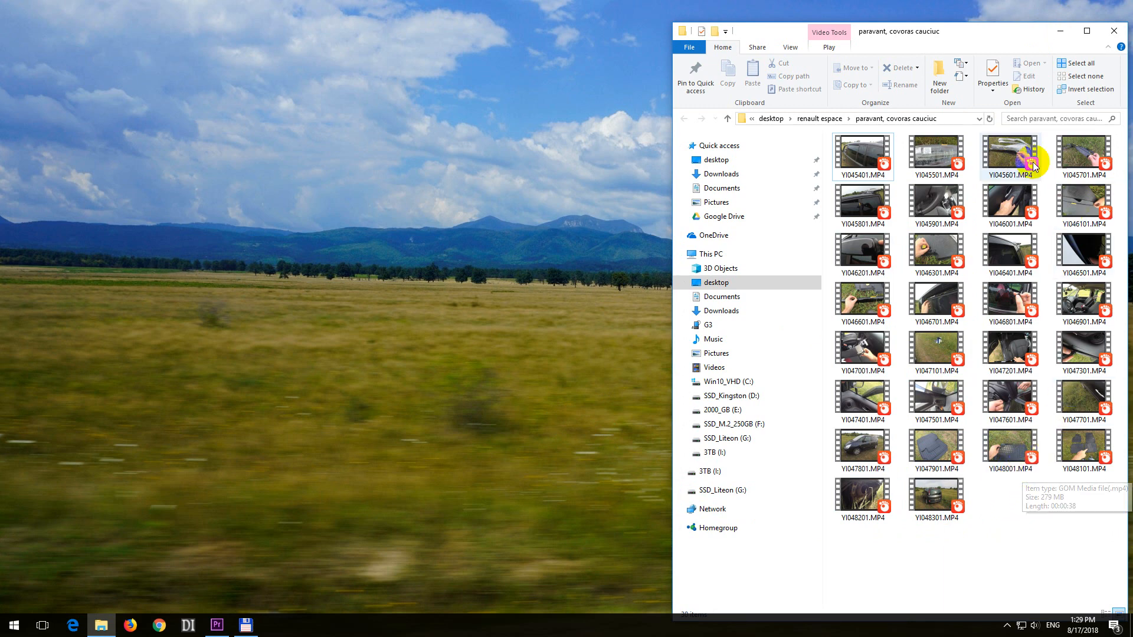
{"action": "mouse_move", "coordinate": [895, 230]}
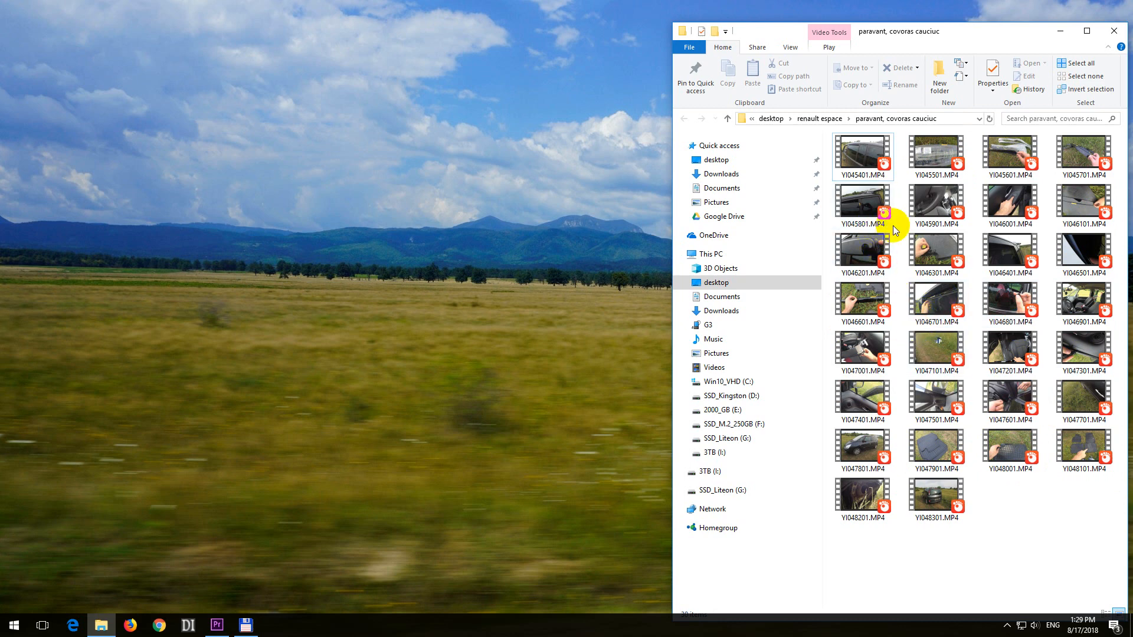
{"action": "left_click", "coordinate": [862, 206]}
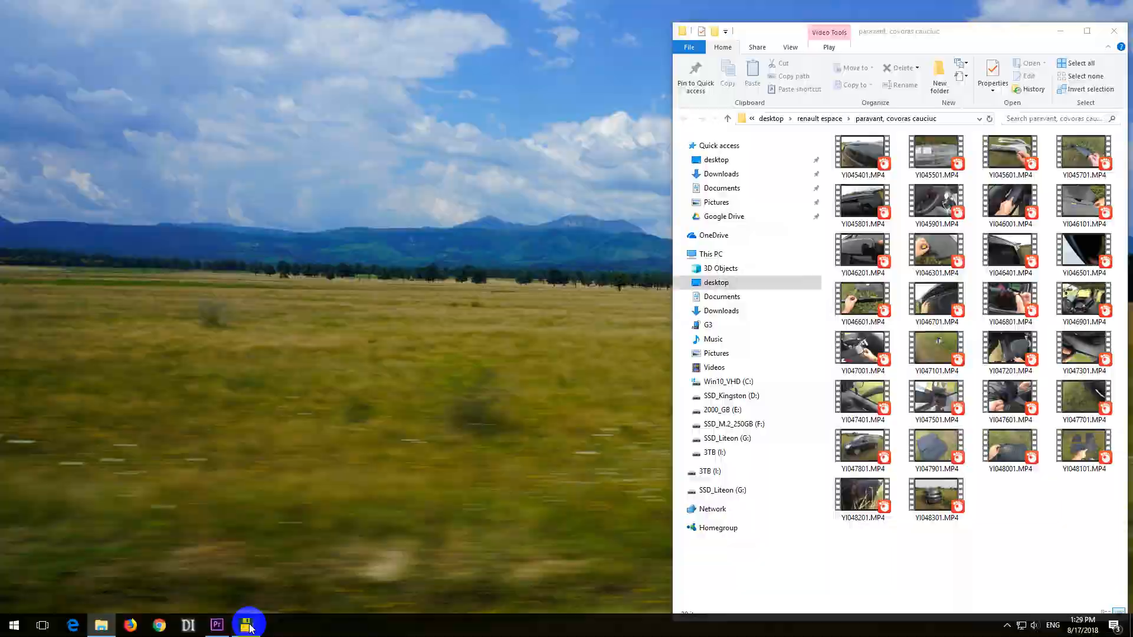
{"action": "left_click", "coordinate": [248, 625]}
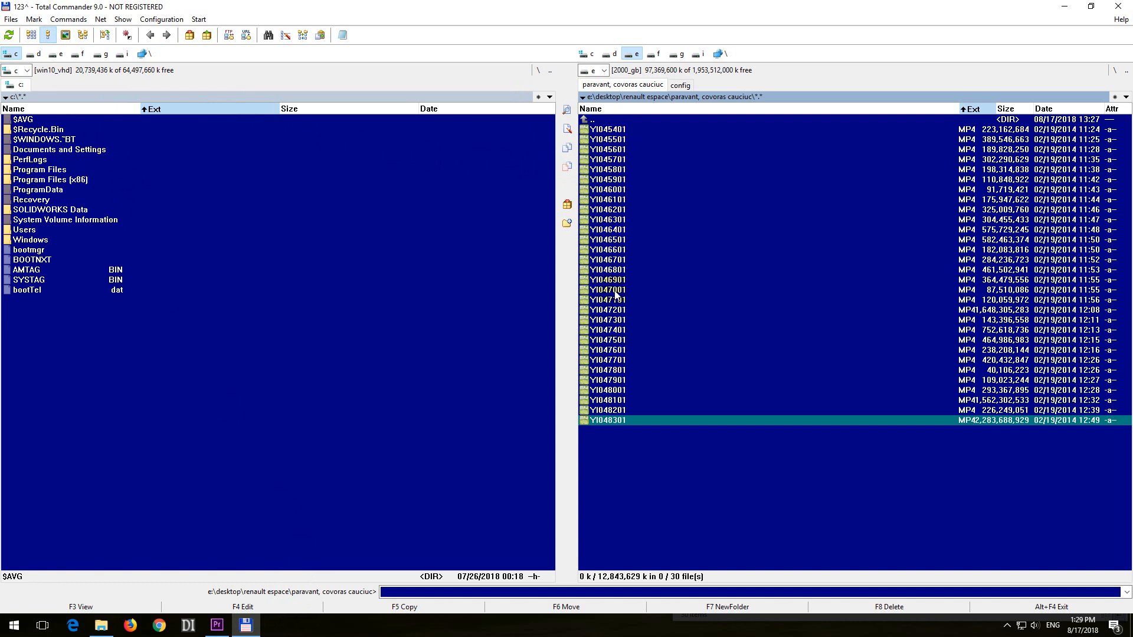
Step: Mark all 30 MP4 clips in the folder (about 12.8 GB) for batch renaming
{"action": "left_click", "coordinate": [34, 20]}
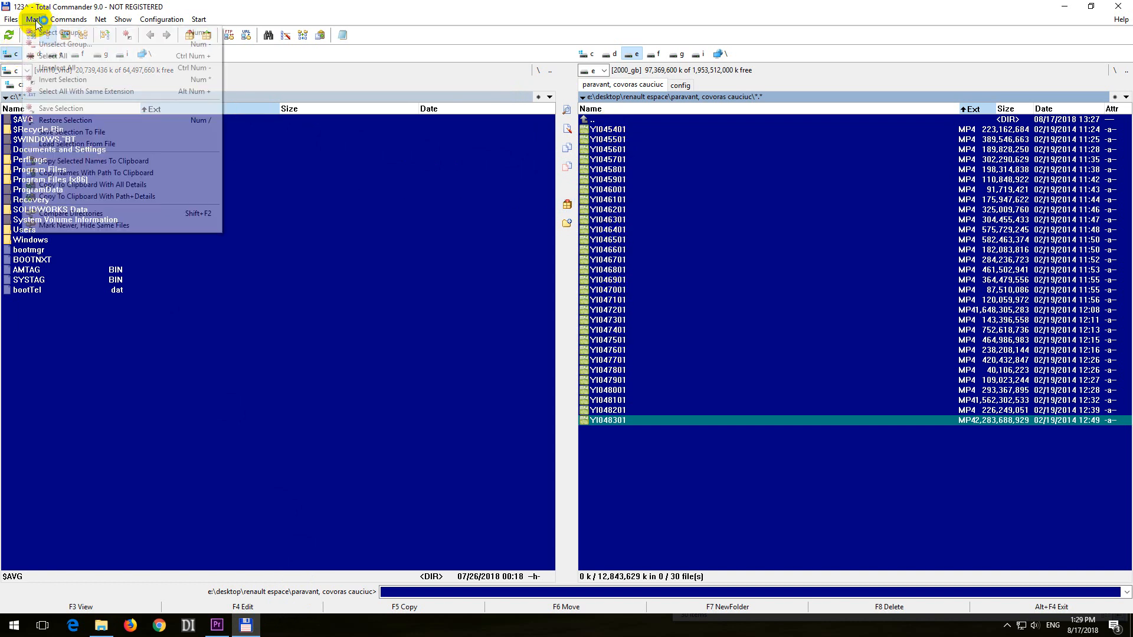
{"action": "mouse_move", "coordinate": [52, 57]}
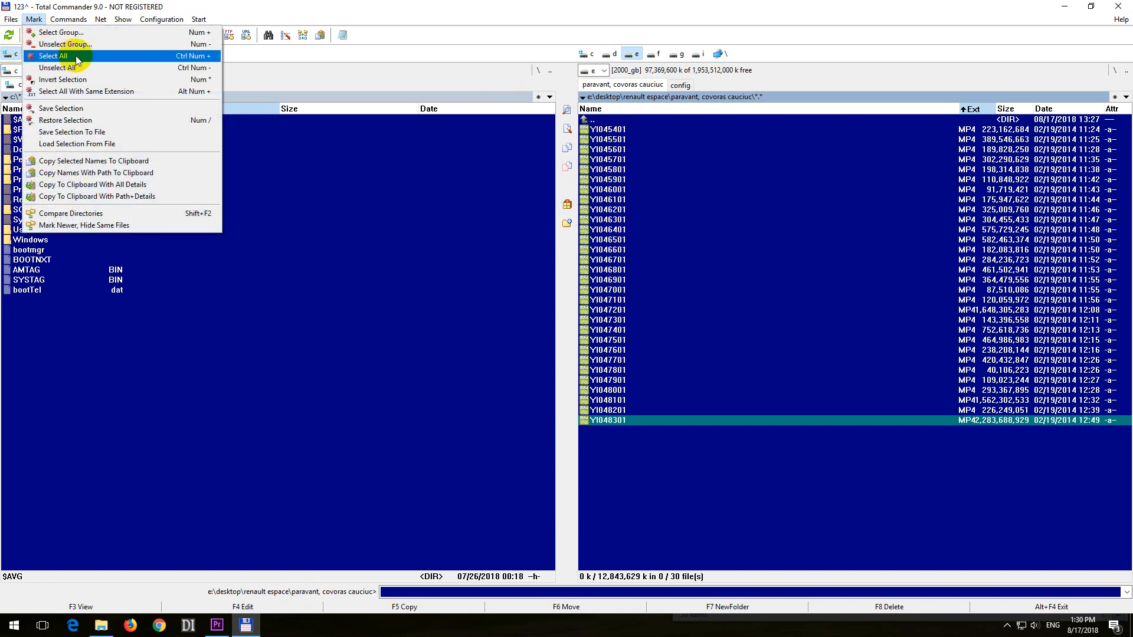
{"action": "left_click", "coordinate": [52, 55]}
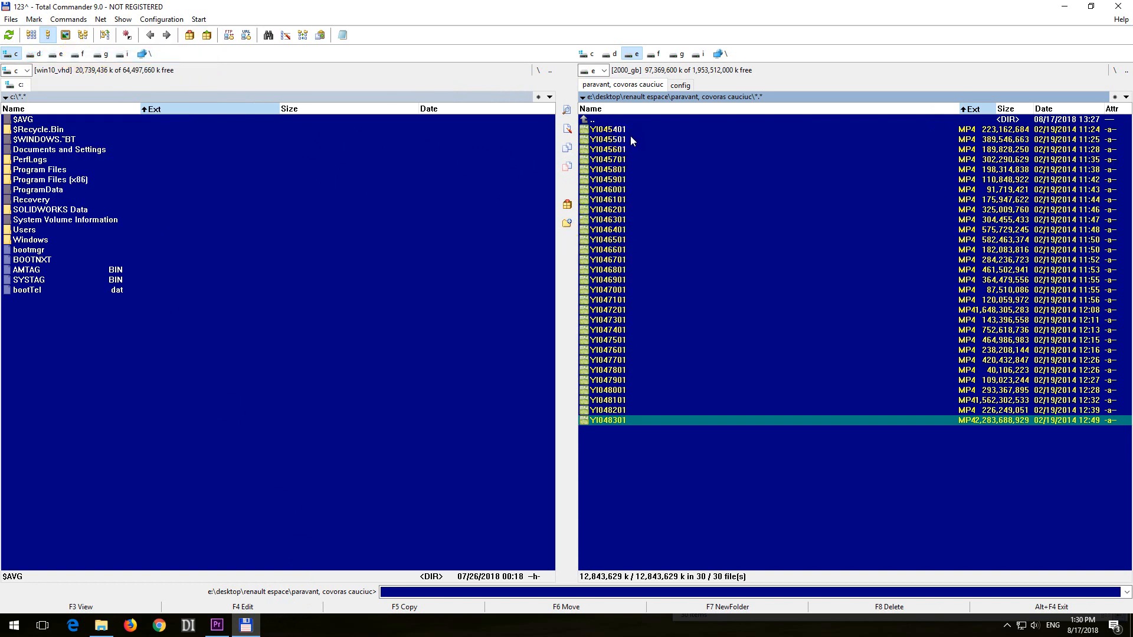
{"action": "mouse_move", "coordinate": [10, 20]}
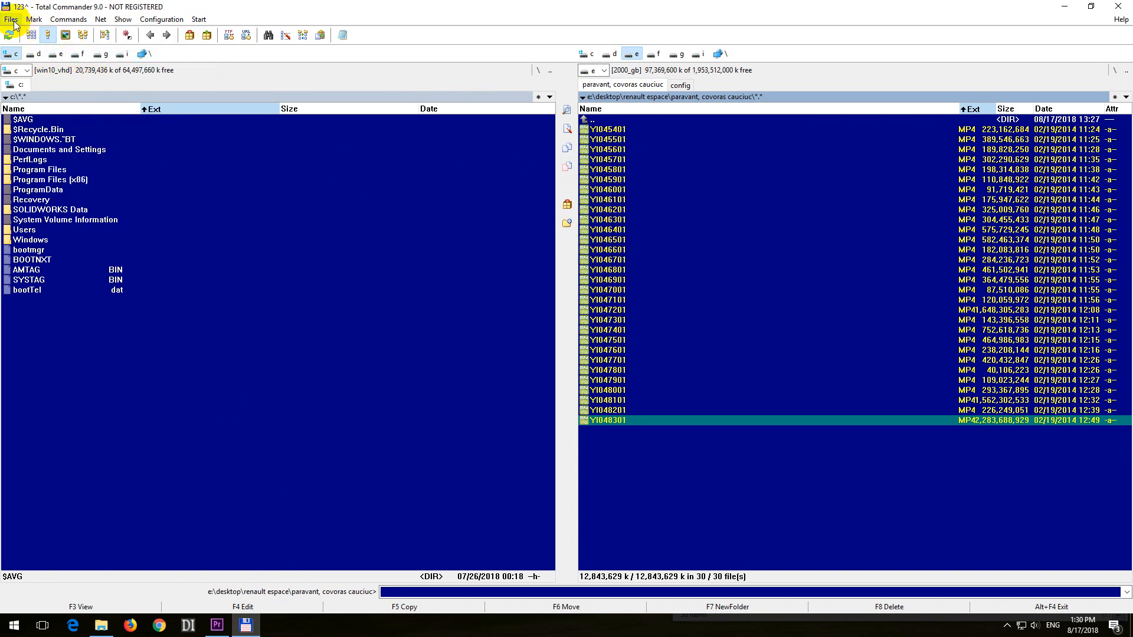
{"action": "left_click", "coordinate": [10, 19]}
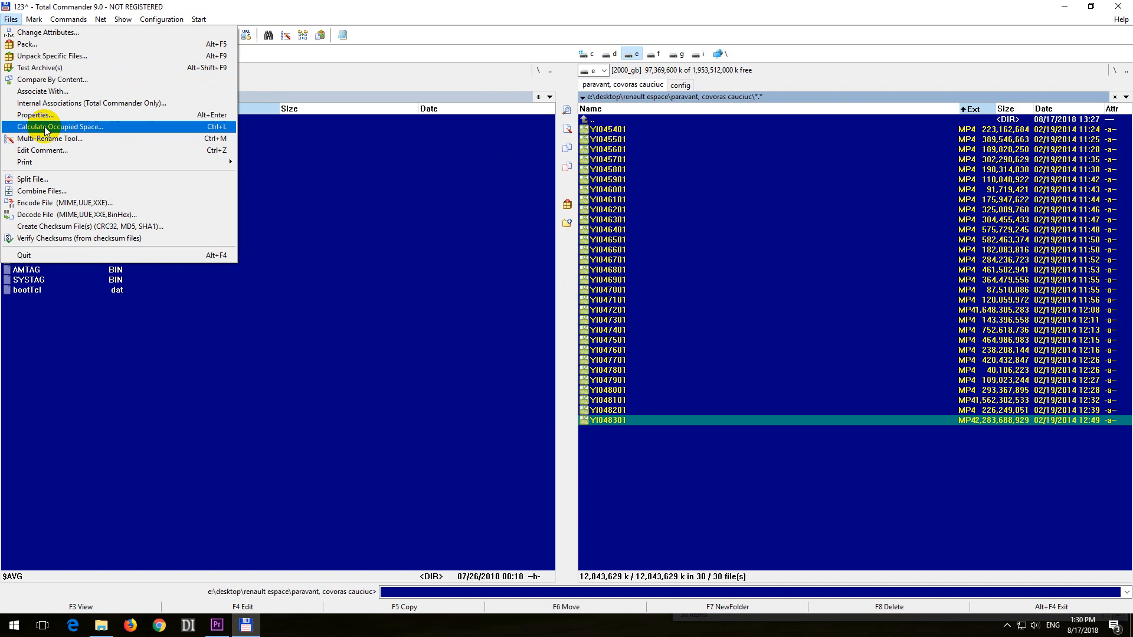
{"action": "mouse_move", "coordinate": [97, 138]}
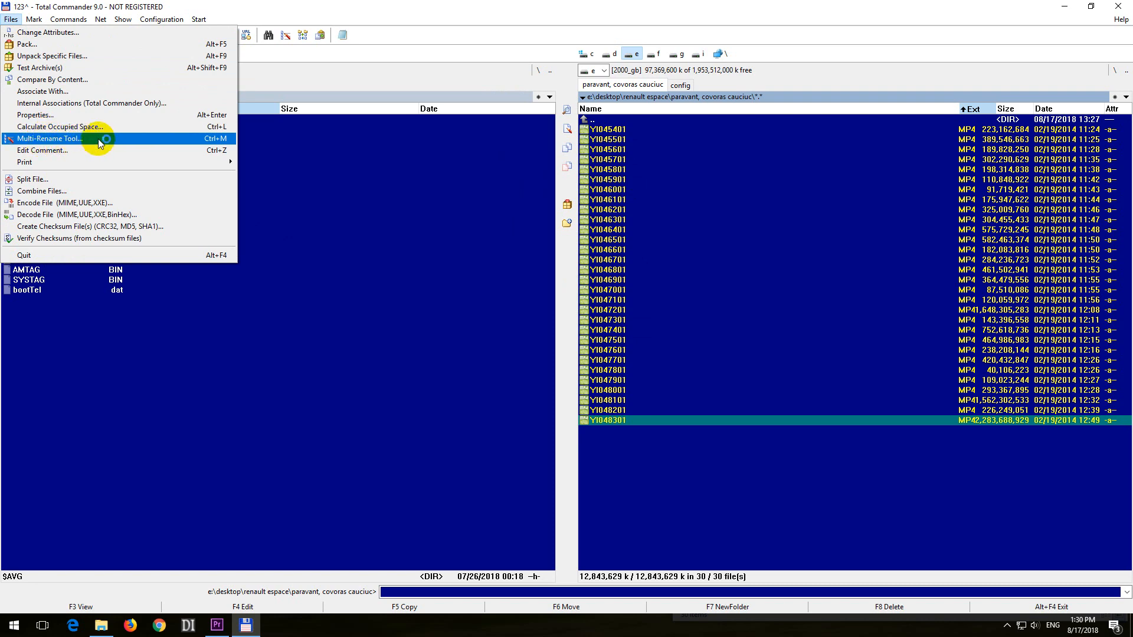
Step: Rename all 30 clips to the MTS extension with the Multi-Rename Tool
{"action": "left_click", "coordinate": [50, 139]}
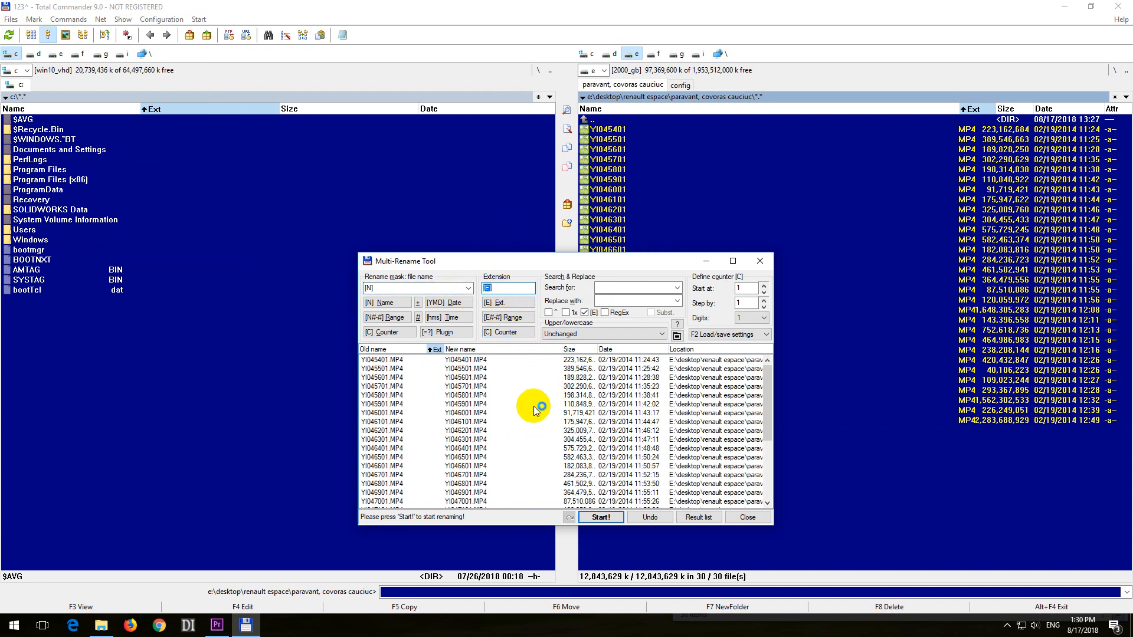
{"action": "type", "text": "MTS"}
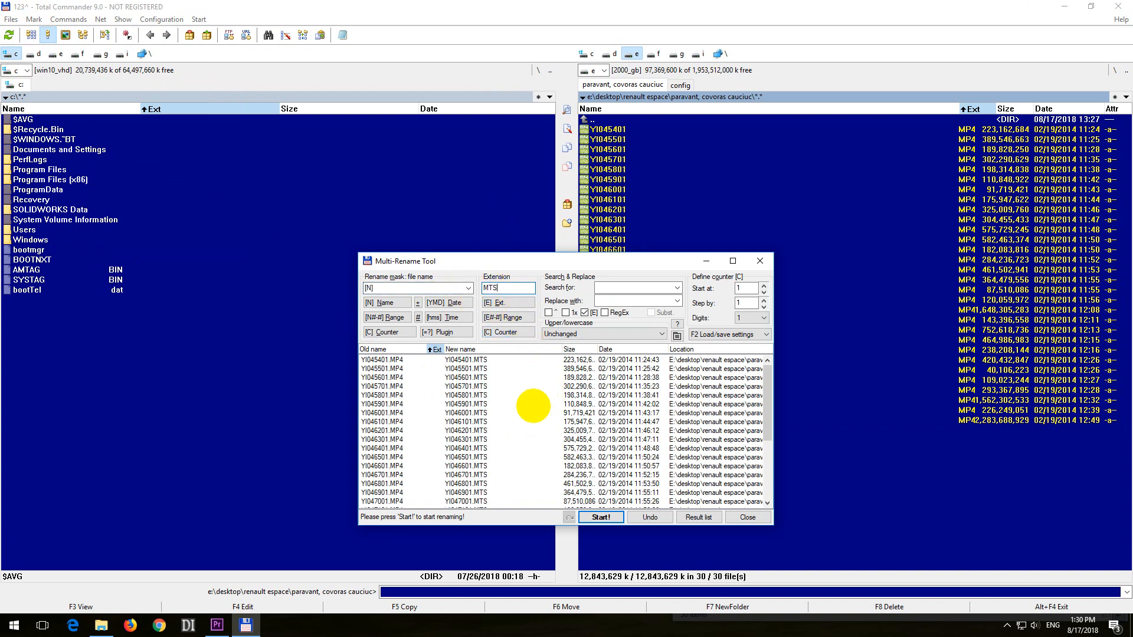
{"action": "mouse_move", "coordinate": [397, 411]}
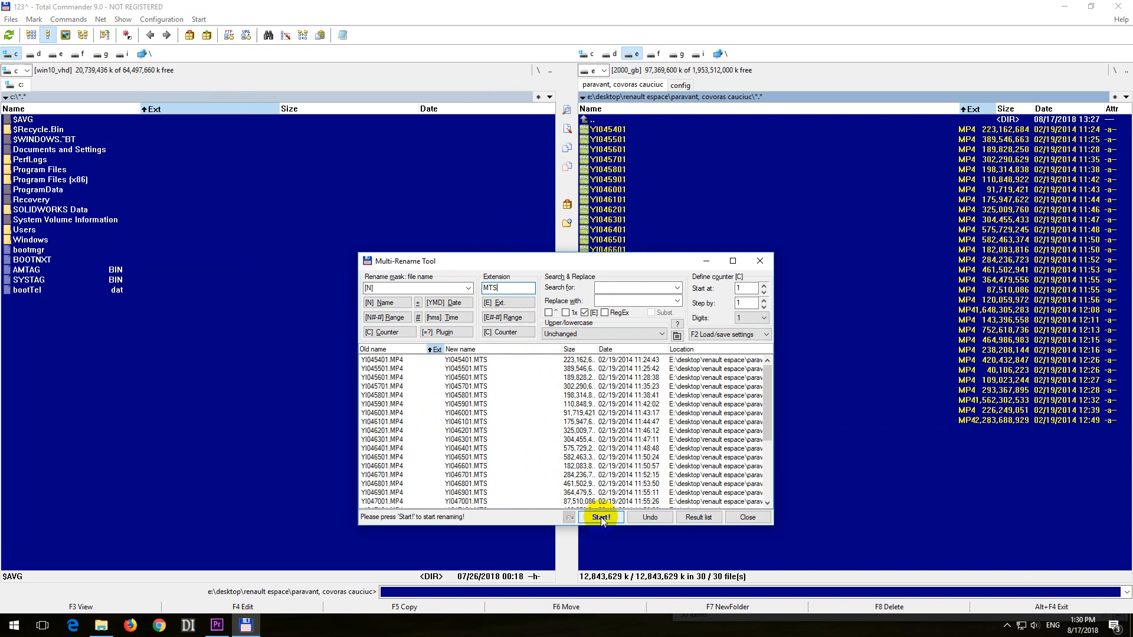
{"action": "left_click", "coordinate": [601, 517]}
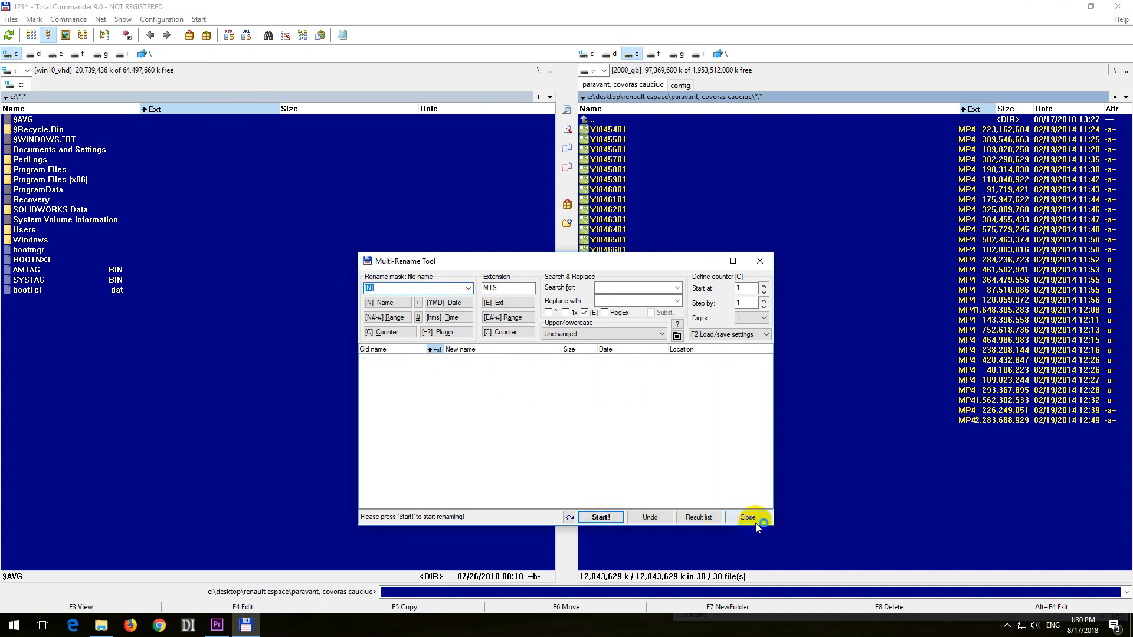
{"action": "left_click", "coordinate": [747, 517]}
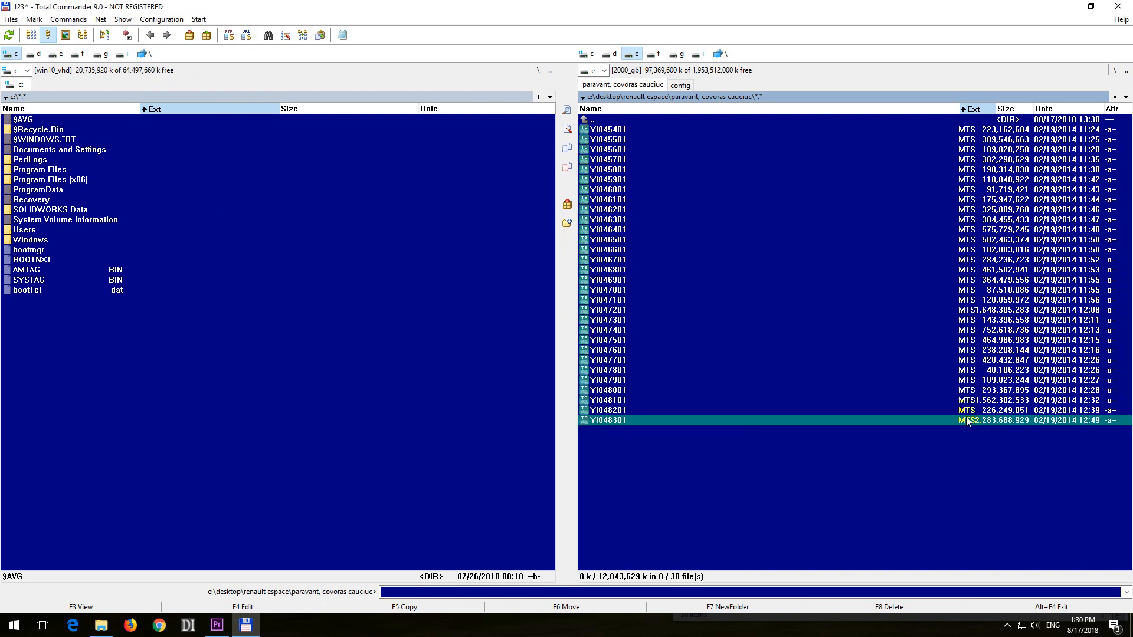
{"action": "mouse_move", "coordinate": [266, 590]}
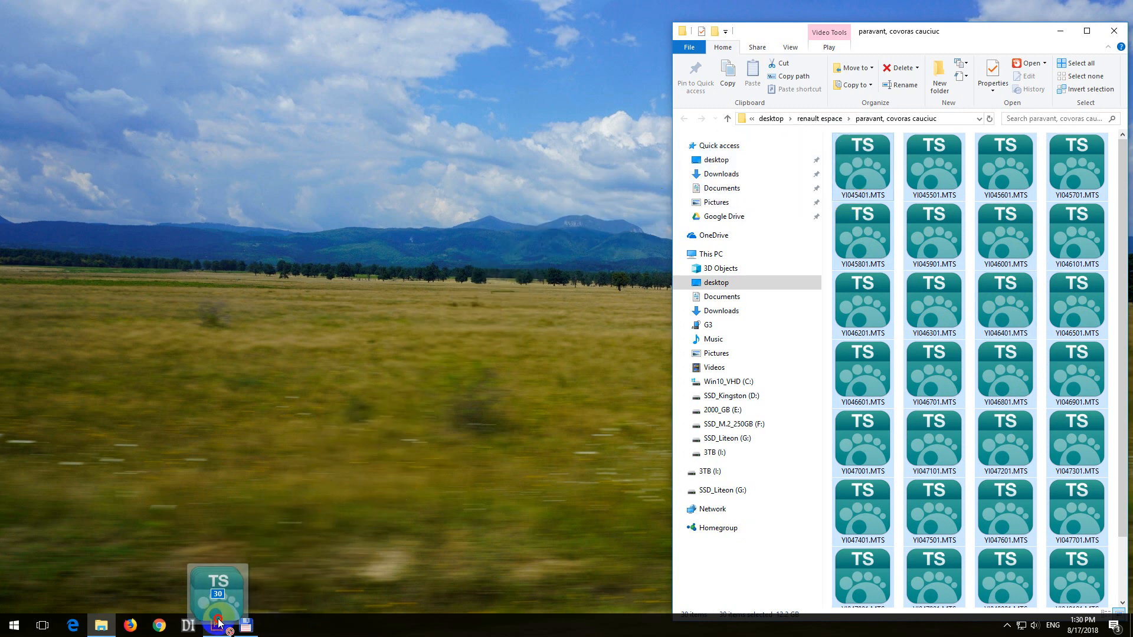
Step: Drop the renamed MTS clips into the empty Premiere timeline
{"action": "left_click", "coordinate": [216, 625]}
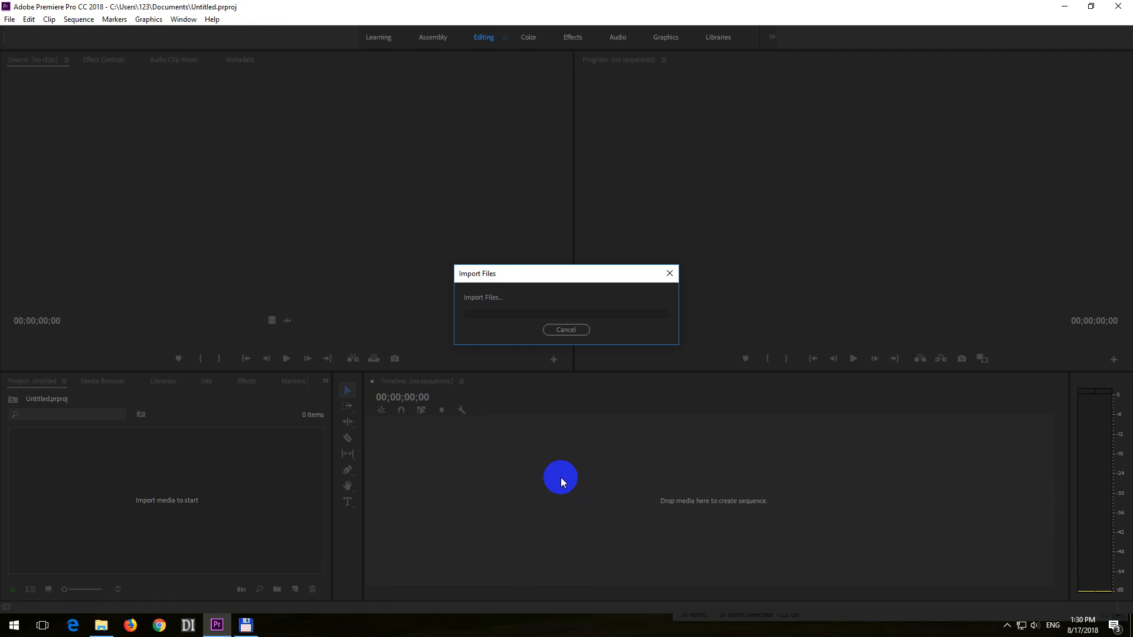
{"action": "mouse_move", "coordinate": [204, 116]}
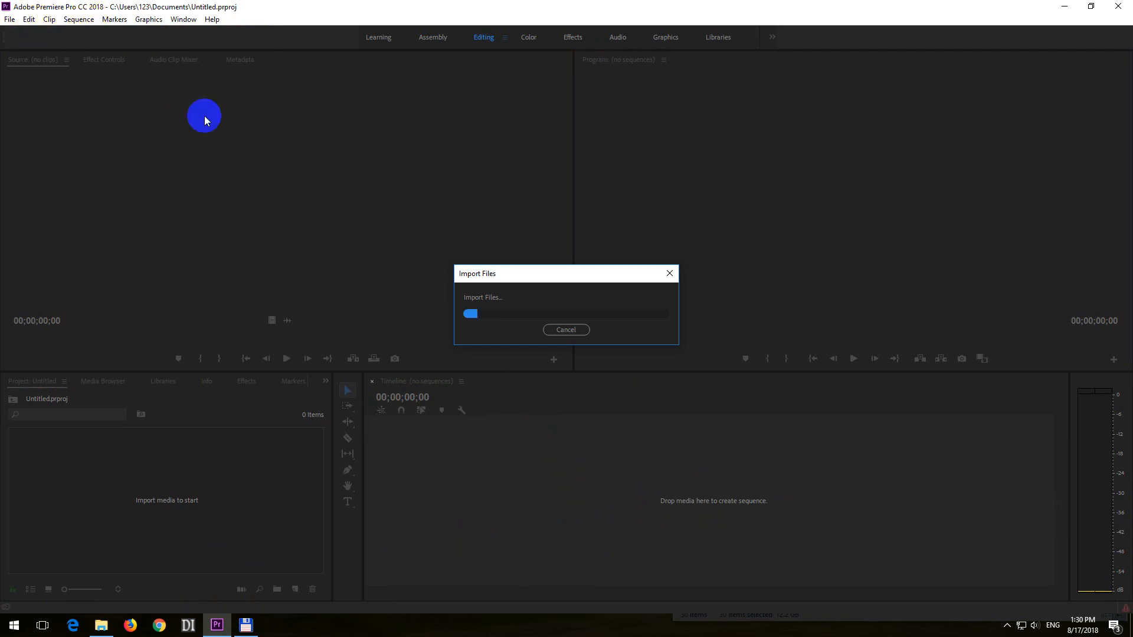
{"action": "mouse_move", "coordinate": [654, 323]}
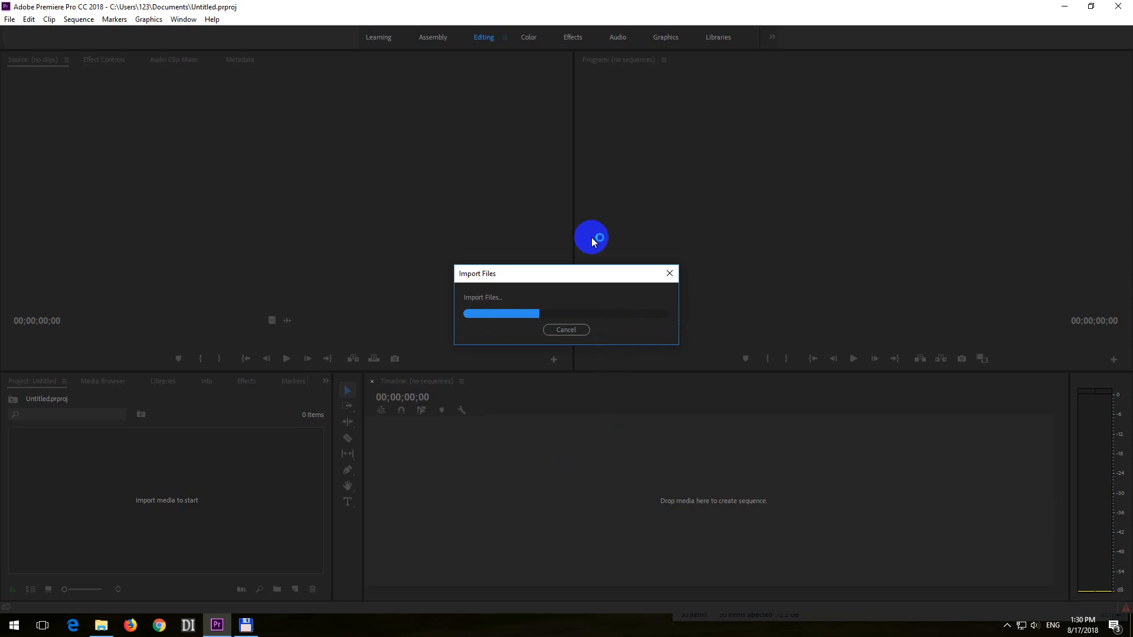
{"action": "mouse_move", "coordinate": [490, 306]}
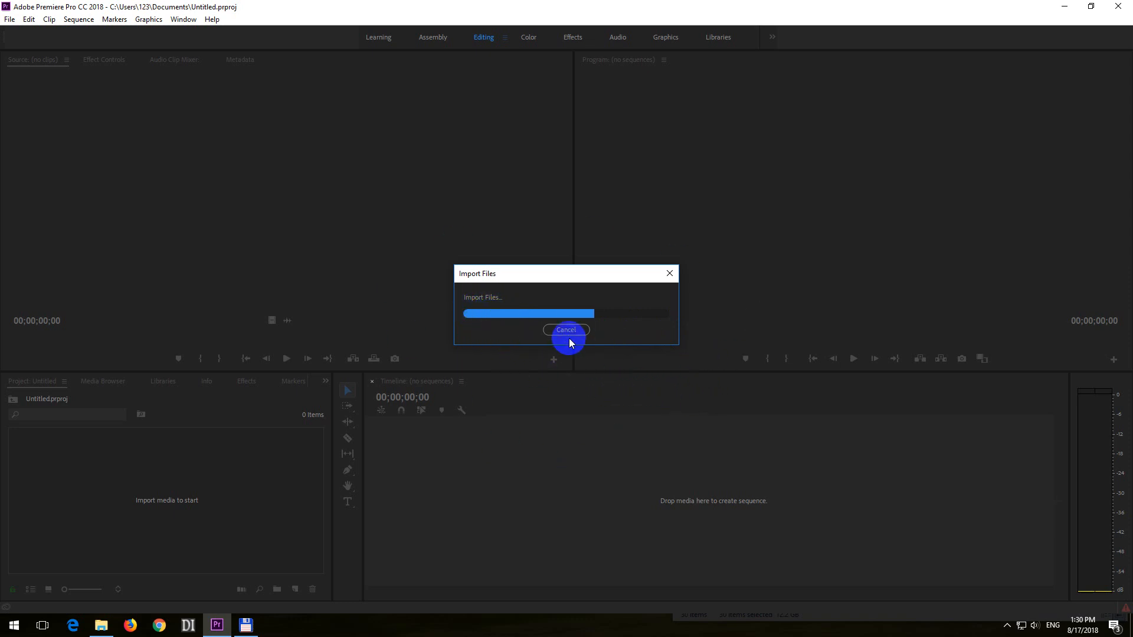
{"action": "mouse_move", "coordinate": [476, 439]}
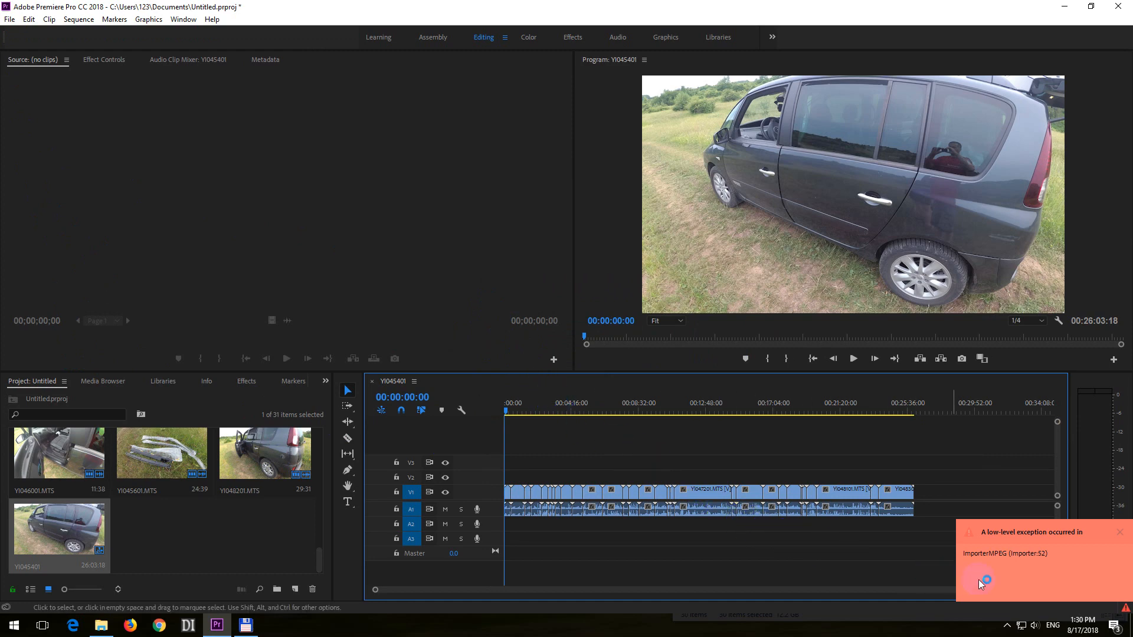
{"action": "mouse_move", "coordinate": [1053, 543]}
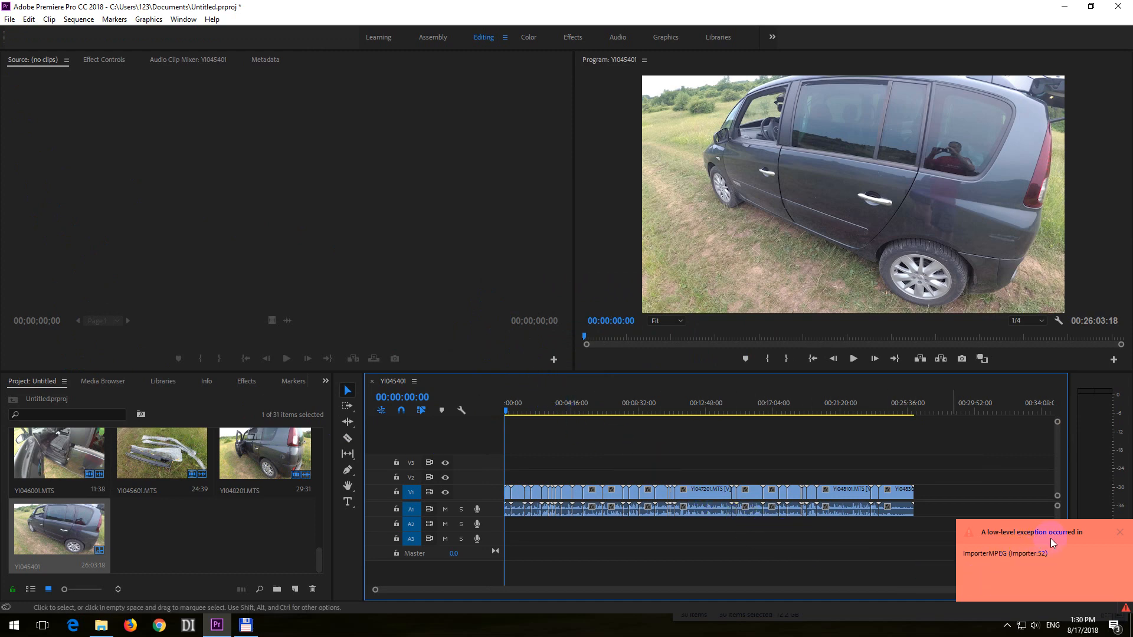
Step: Move the playhead to about 00:08:30 in the YI045401 sequence to preview that frame
{"action": "left_click", "coordinate": [643, 412]}
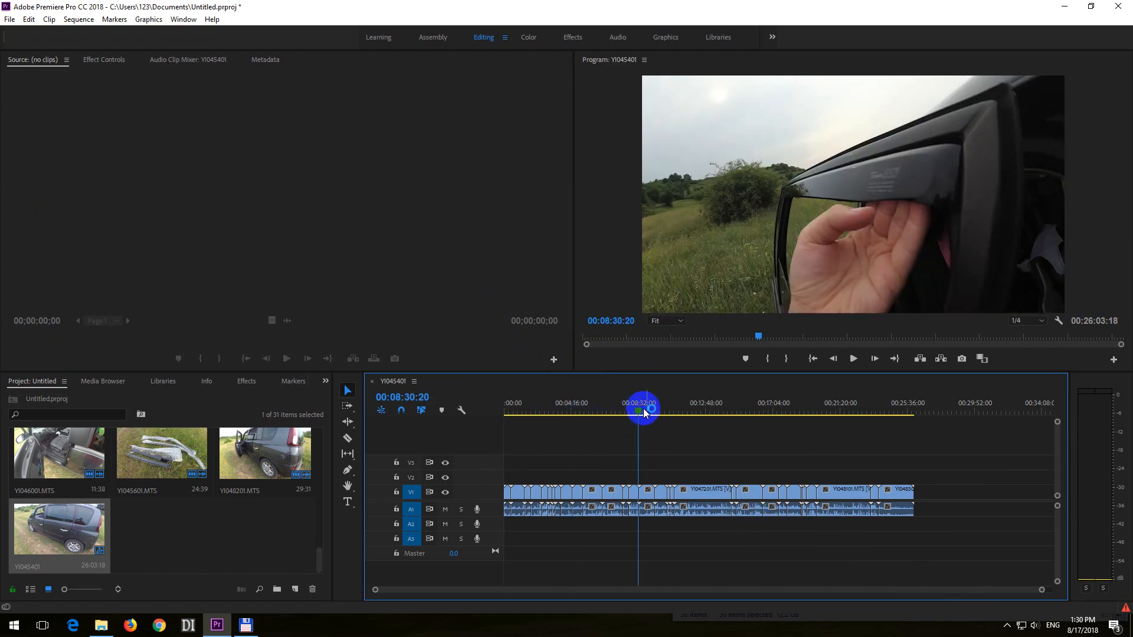